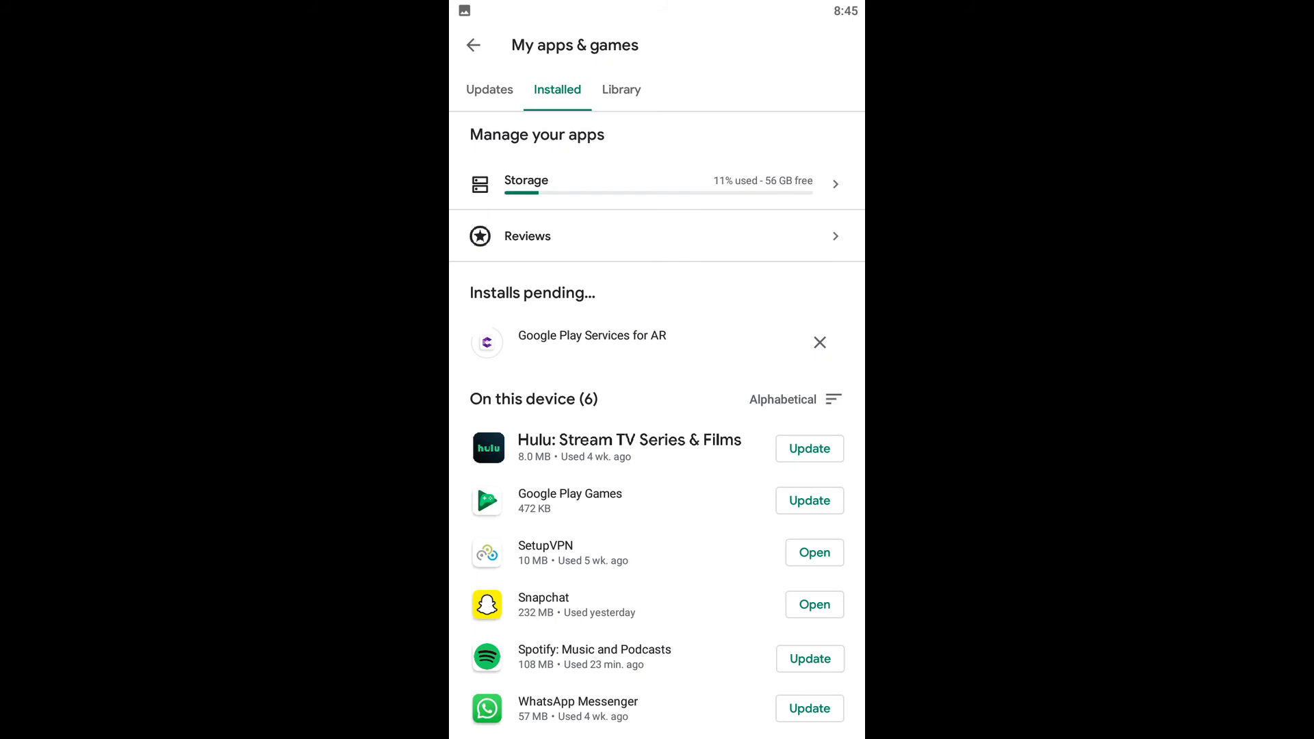
- Open the Spotify: Music and Podcasts store page from the Installed apps list
click(595, 657)
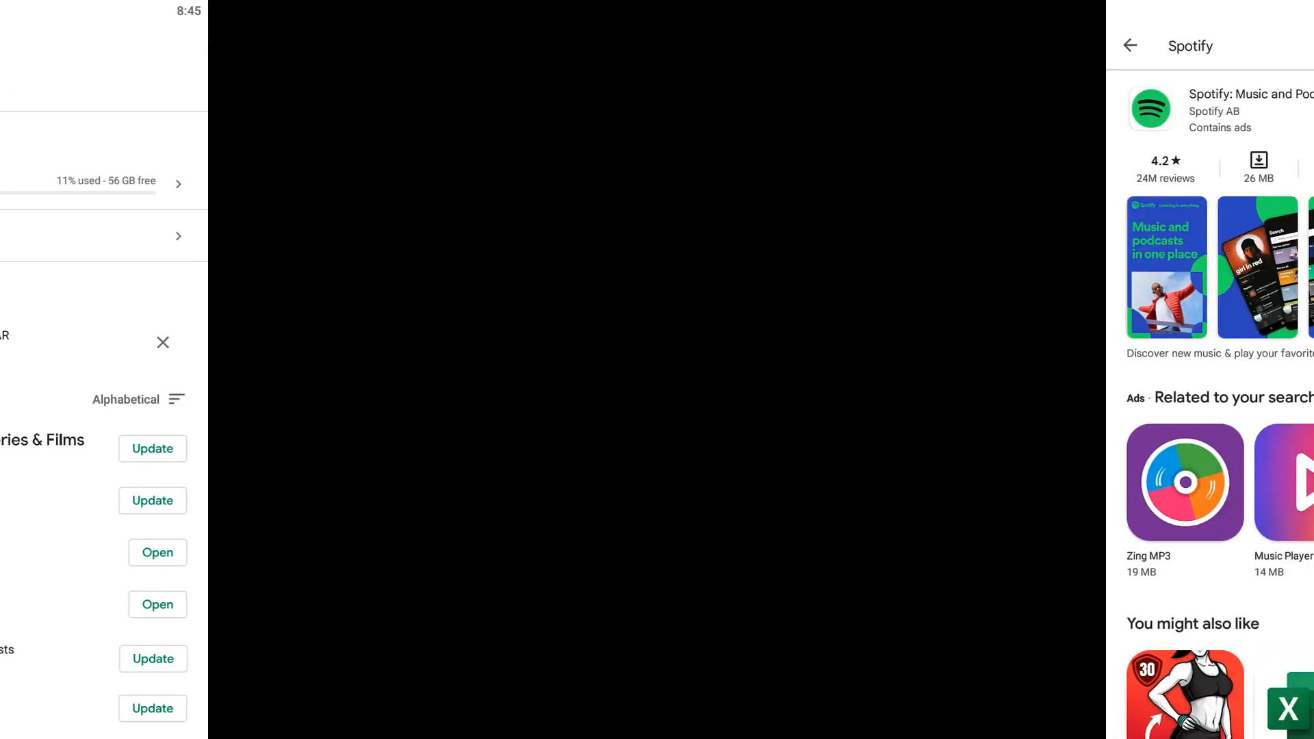